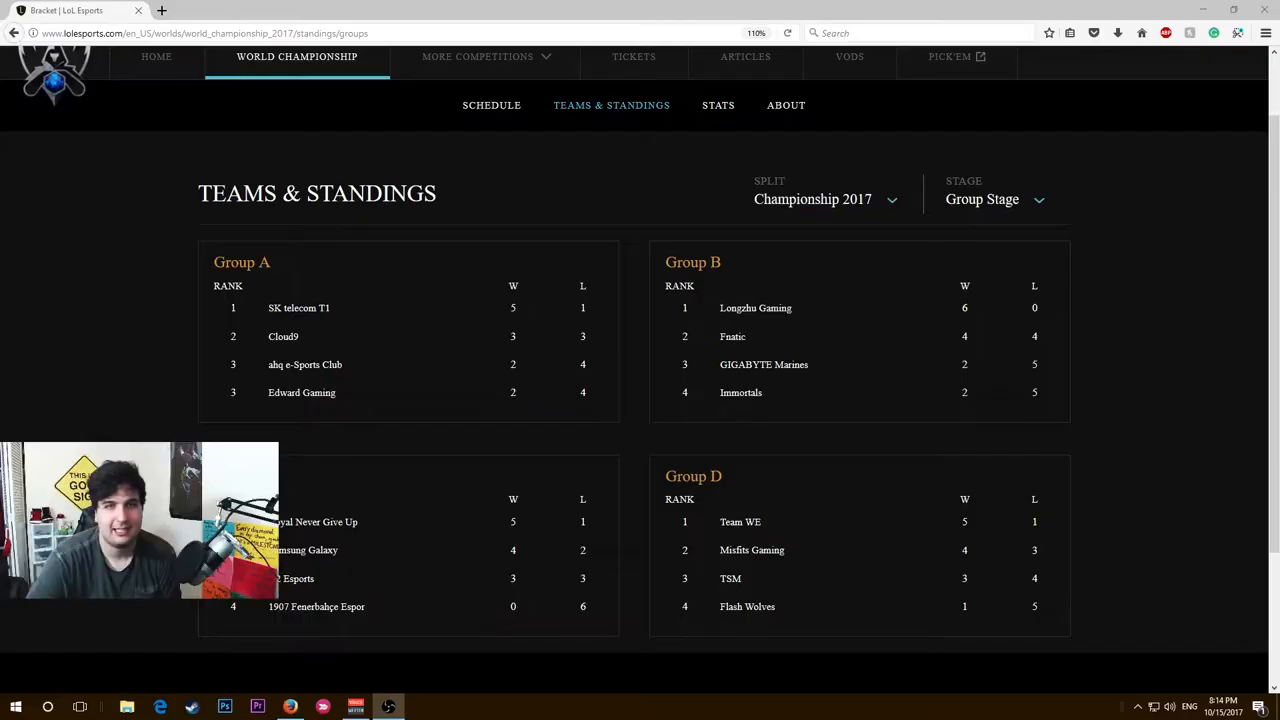
Scroll down through the Worlds 2017 Knockout Stage quarterfinals schedule.
{"action": "scroll", "scroll_direction": "down", "scroll_amount": 3}
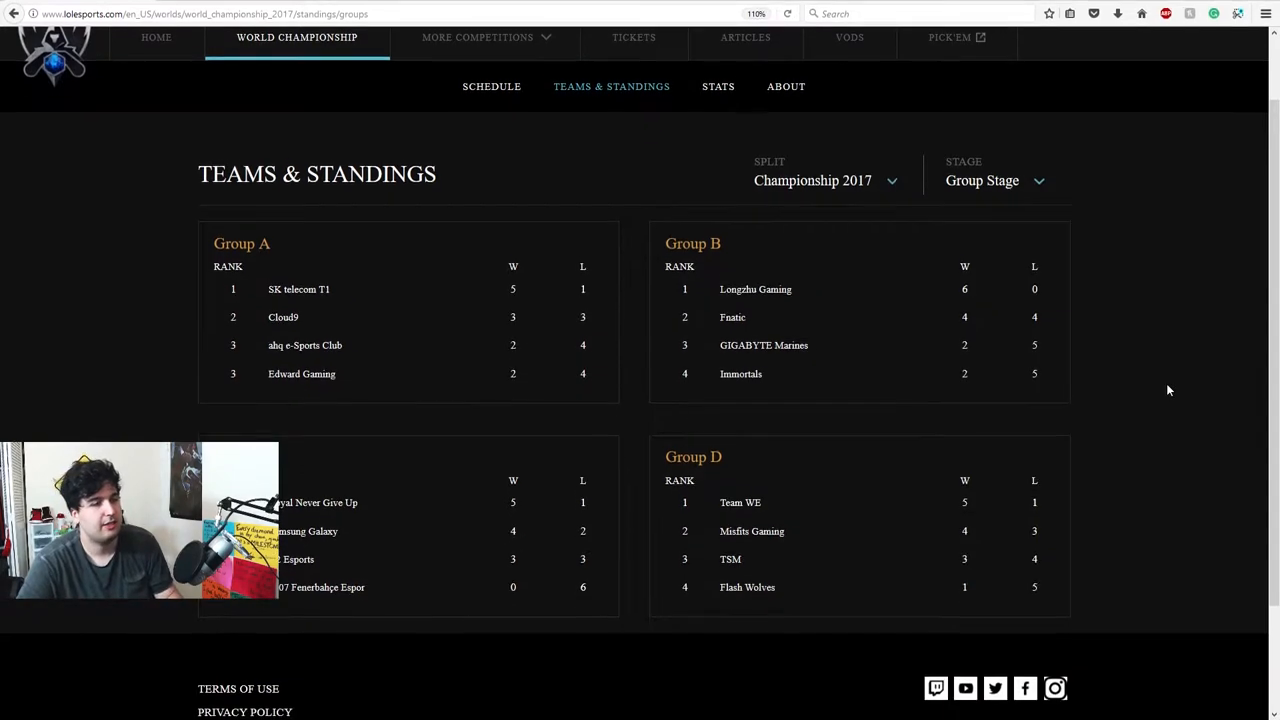
{"action": "scroll", "scroll_direction": "down", "scroll_amount": 3}
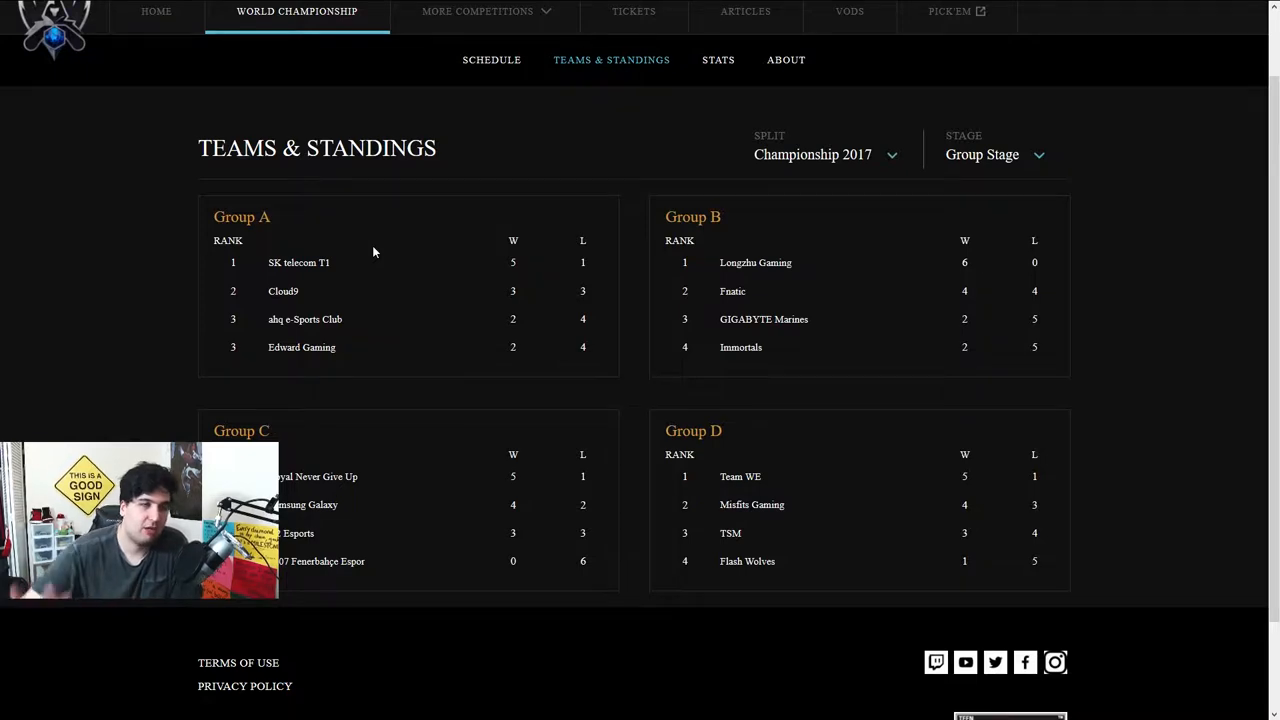
{"action": "mouse_move", "coordinate": [539, 374]}
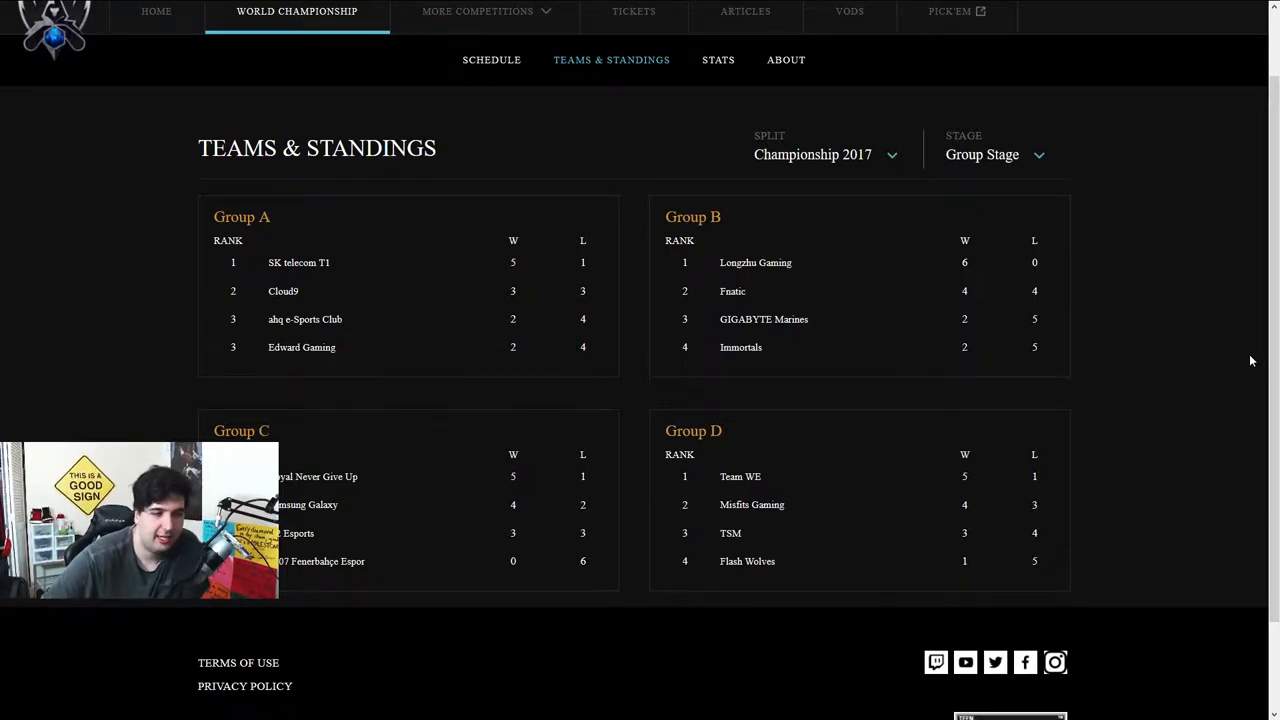
{"action": "mouse_move", "coordinate": [818, 362]}
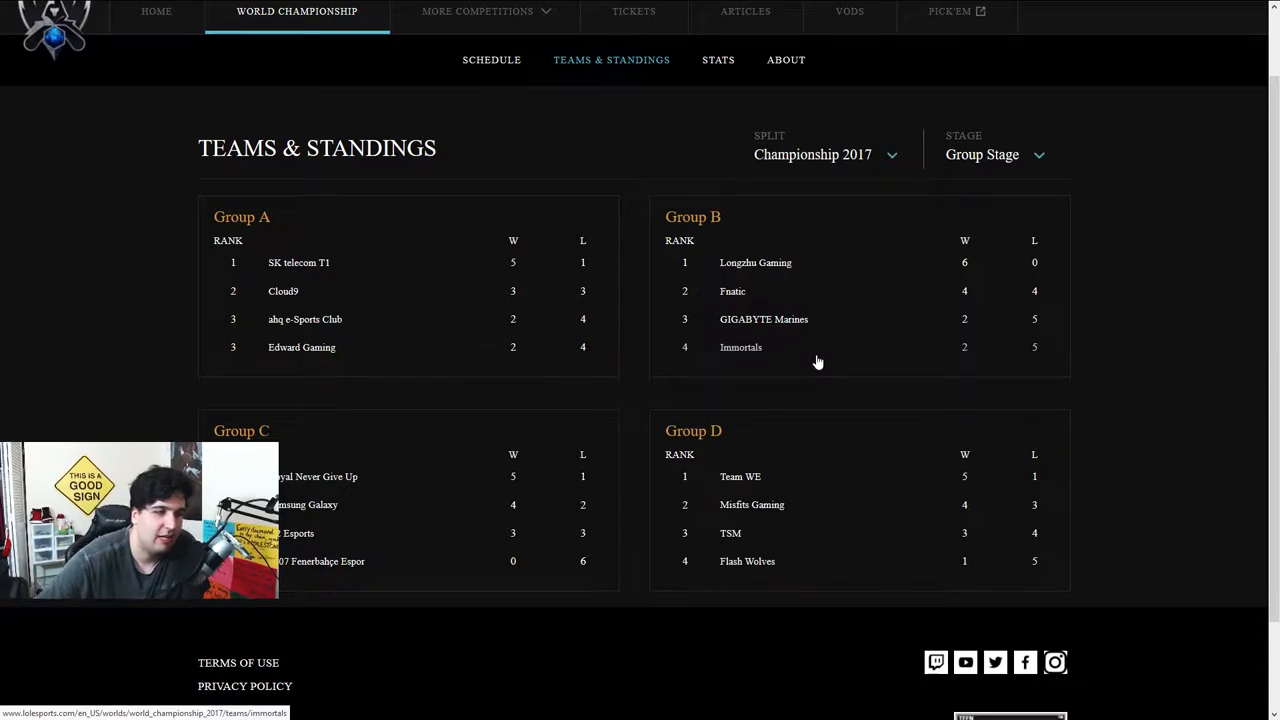
{"action": "mouse_move", "coordinate": [732, 291]}
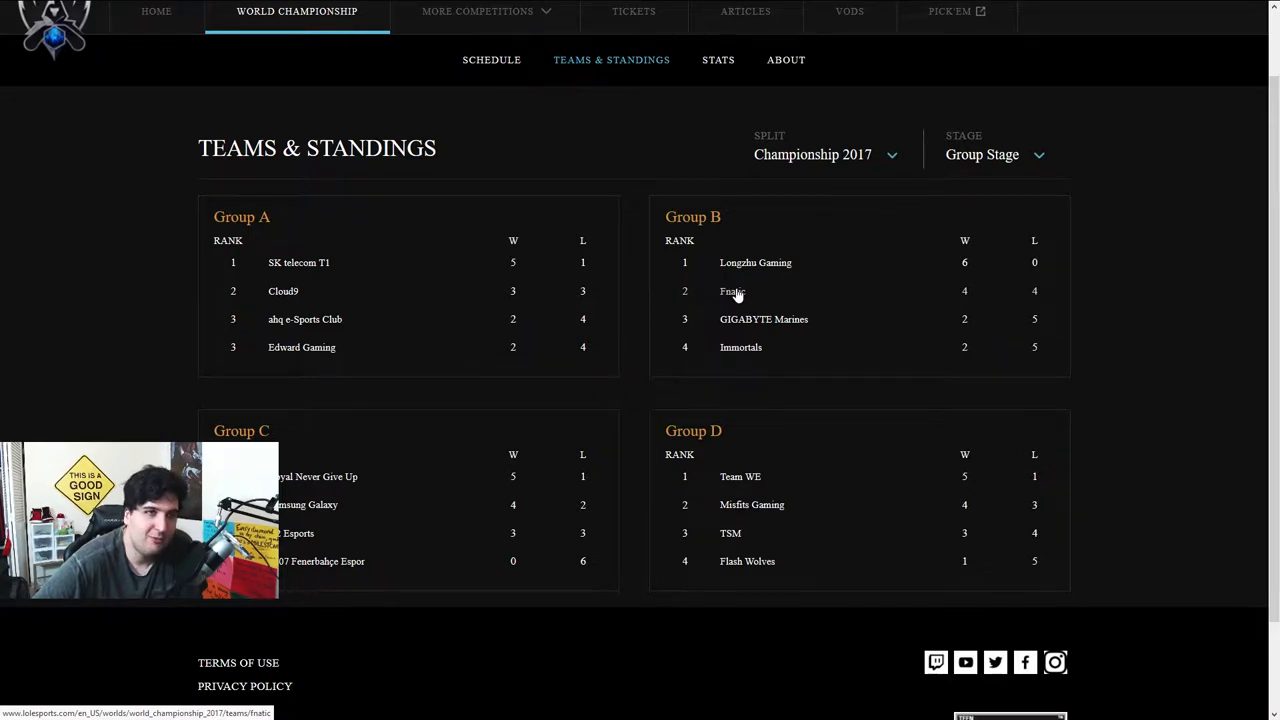
{"action": "mouse_move", "coordinate": [795, 268]}
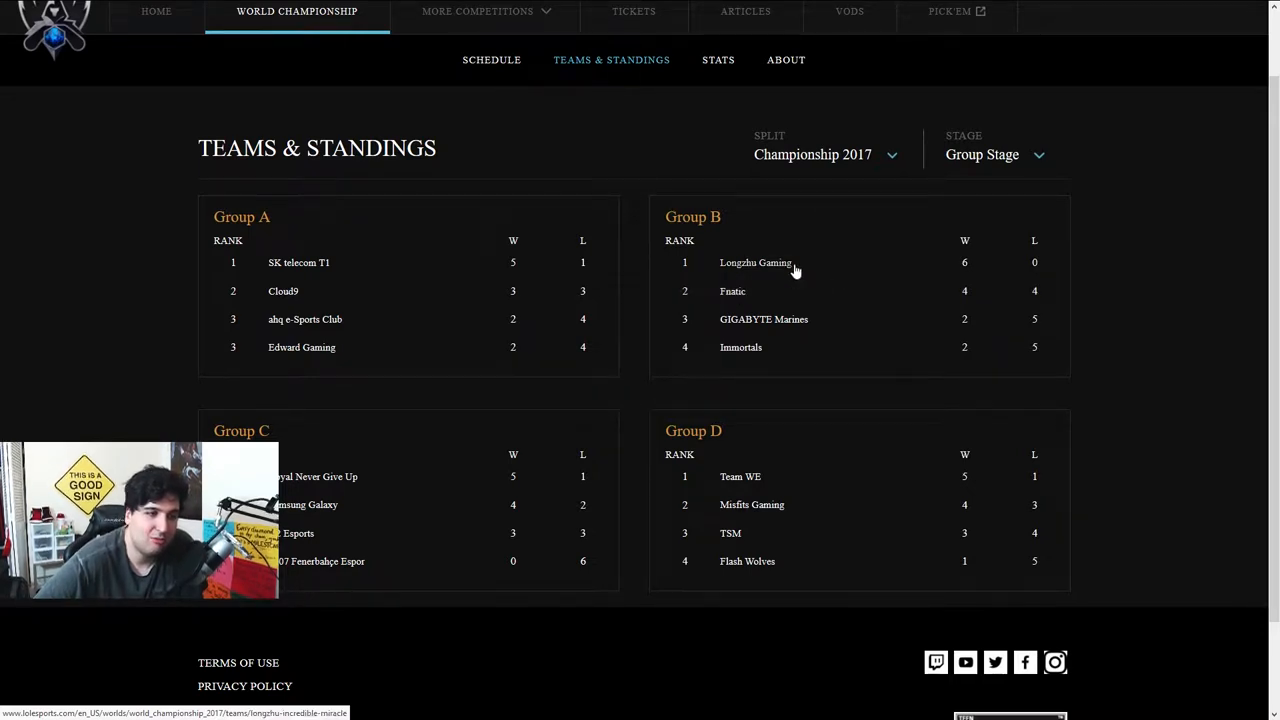
{"action": "mouse_move", "coordinate": [765, 272]}
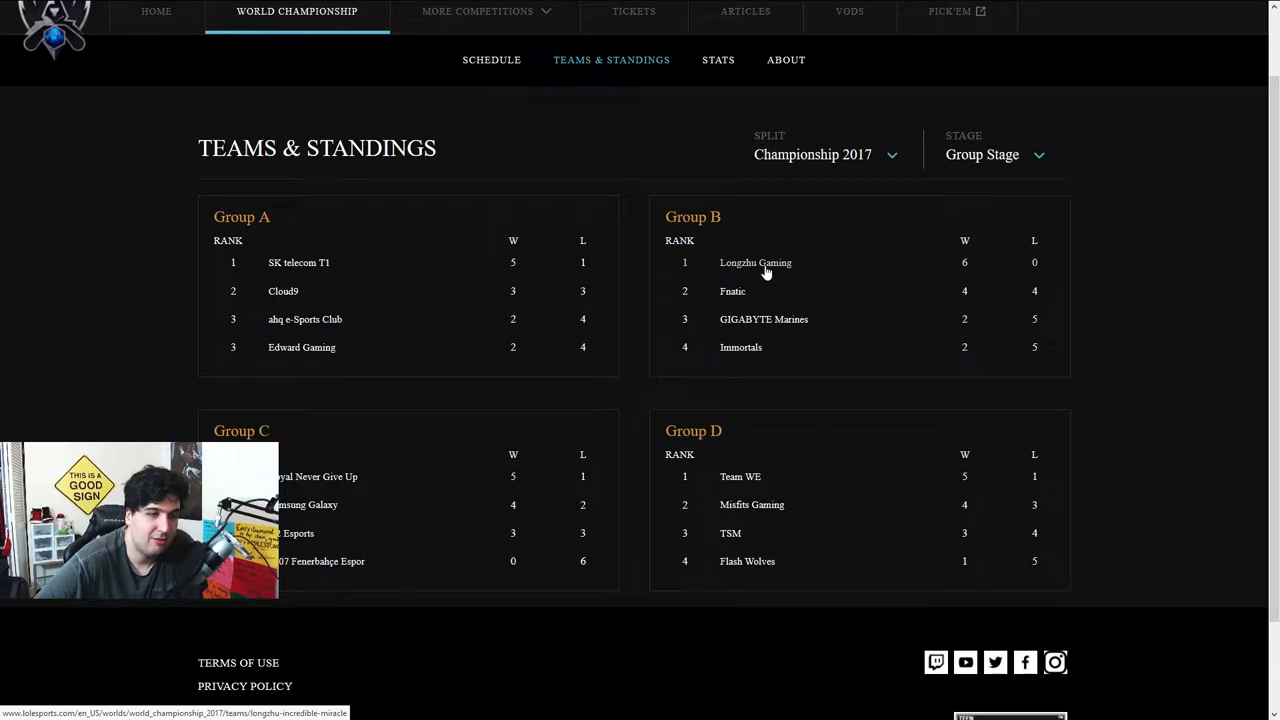
{"action": "mouse_move", "coordinate": [733, 285]}
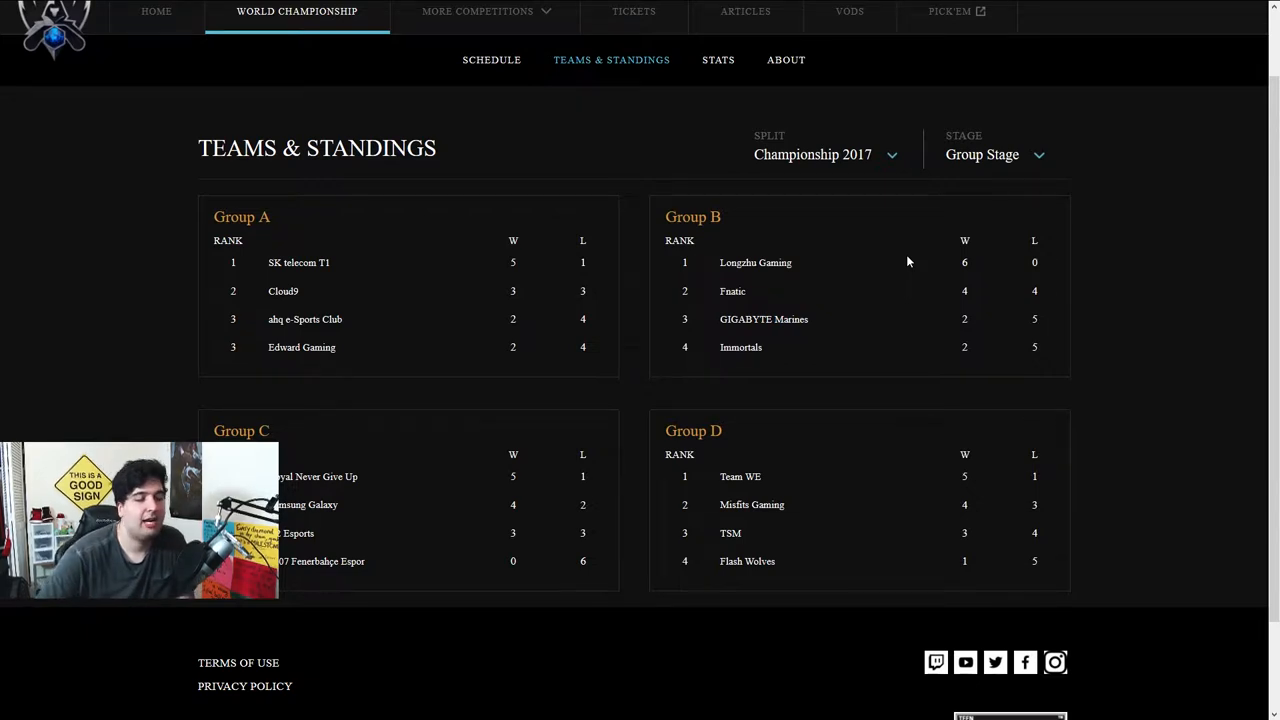
{"action": "mouse_move", "coordinate": [792, 319]}
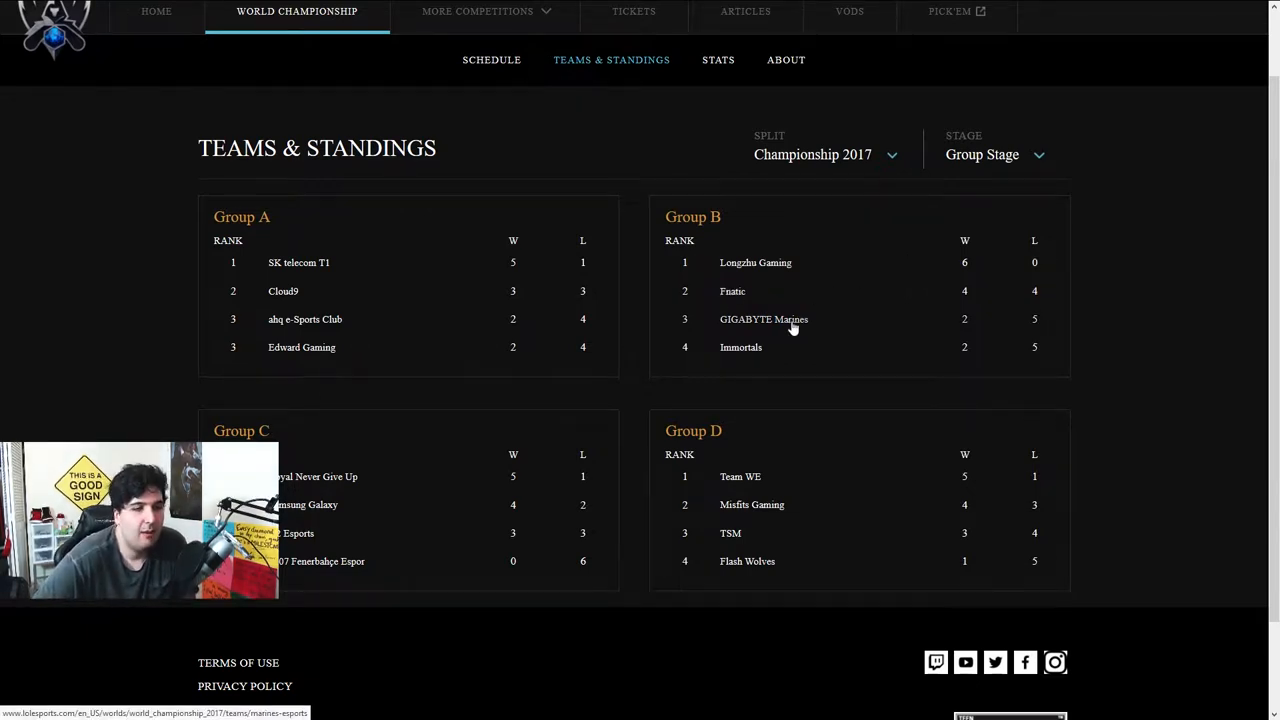
{"action": "mouse_move", "coordinate": [839, 322]}
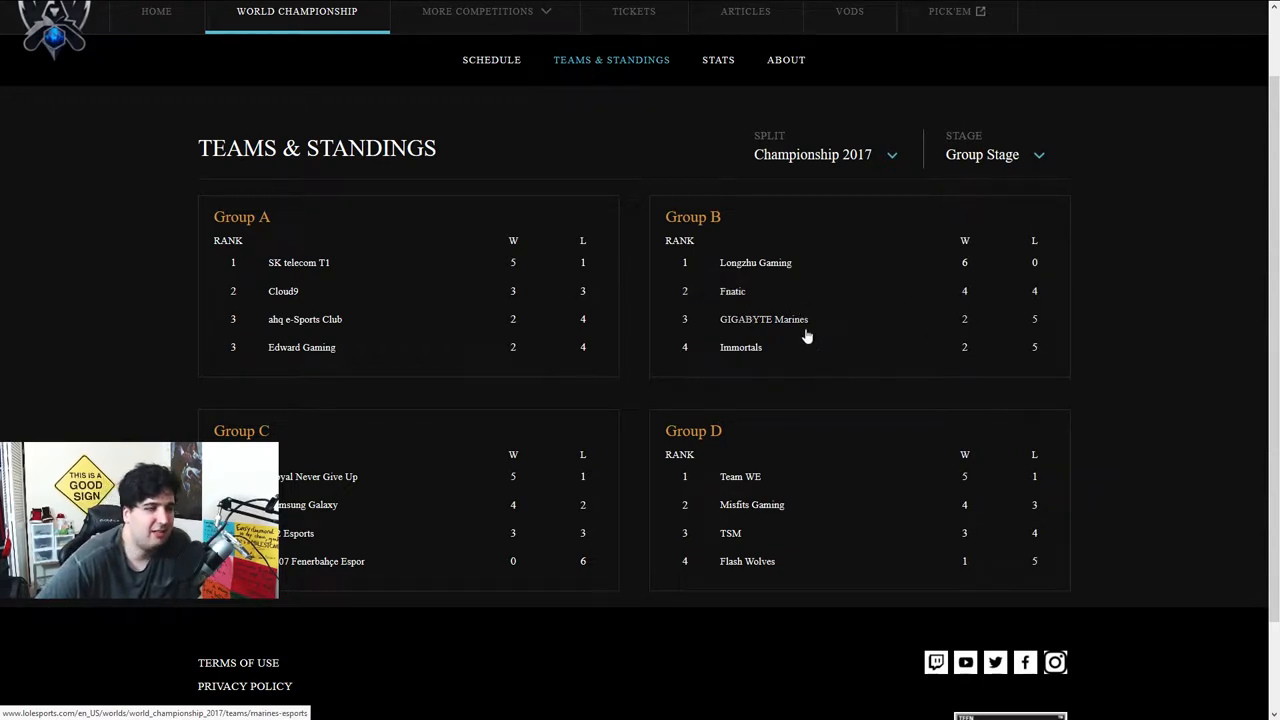
{"action": "mouse_move", "coordinate": [797, 331]}
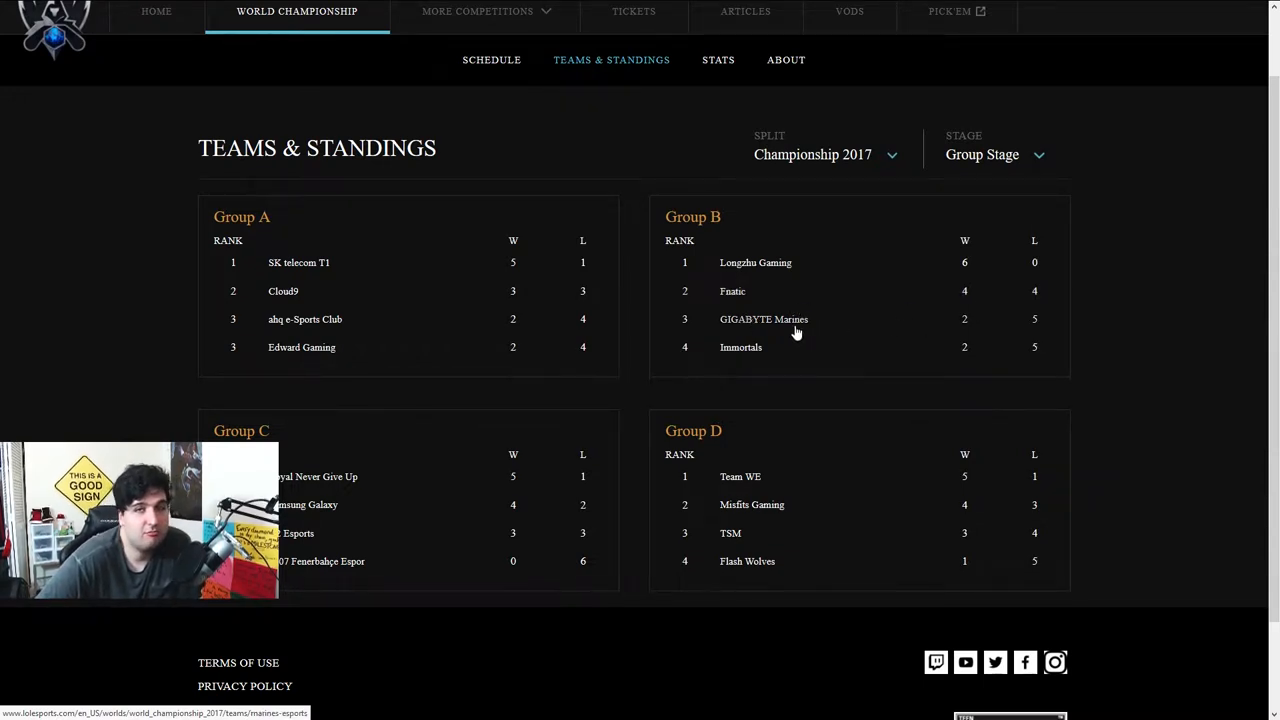
{"action": "mouse_move", "coordinate": [784, 347]}
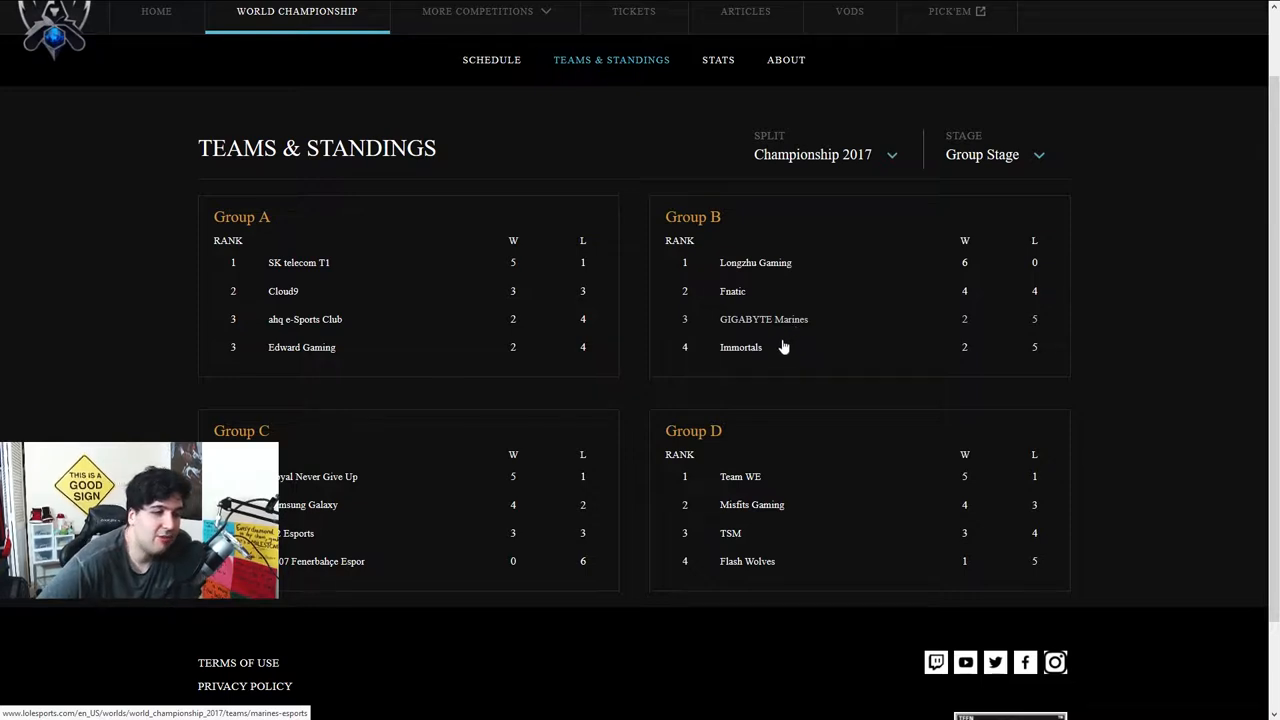
{"action": "mouse_move", "coordinate": [740, 347]}
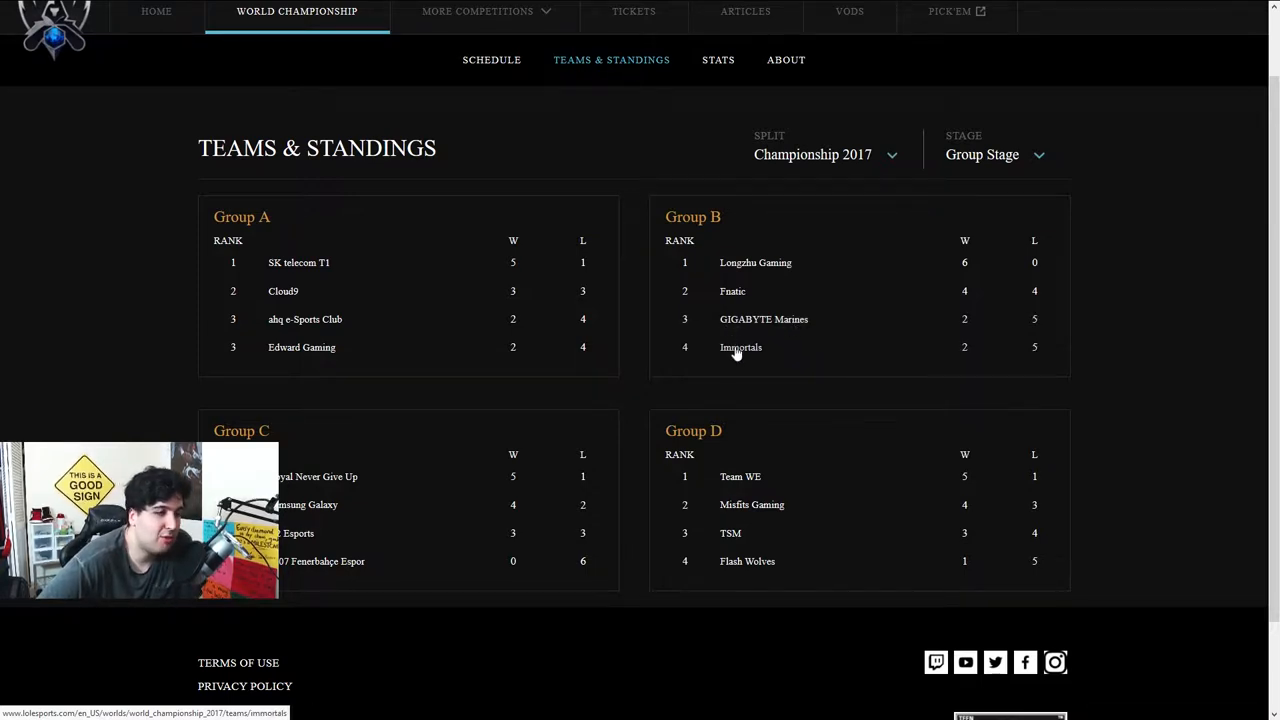
{"action": "mouse_move", "coordinate": [852, 342]}
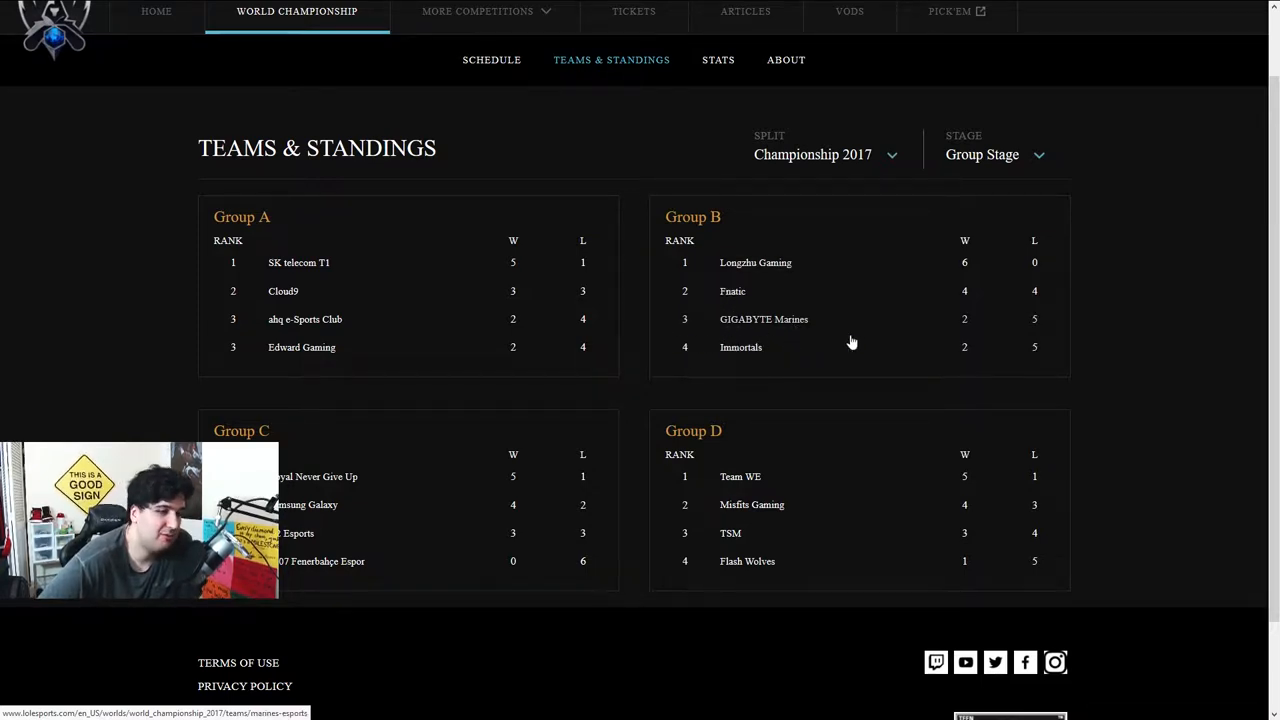
{"action": "mouse_move", "coordinate": [687, 338]}
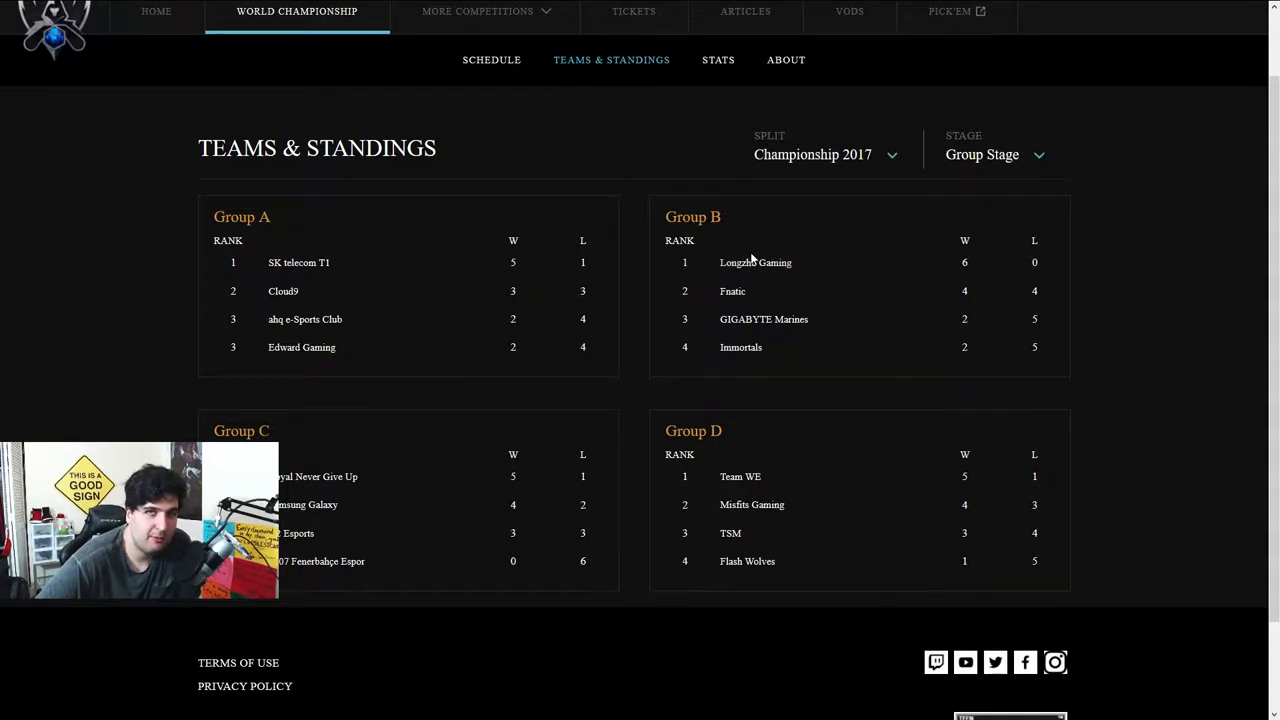
{"action": "mouse_move", "coordinate": [752, 243]}
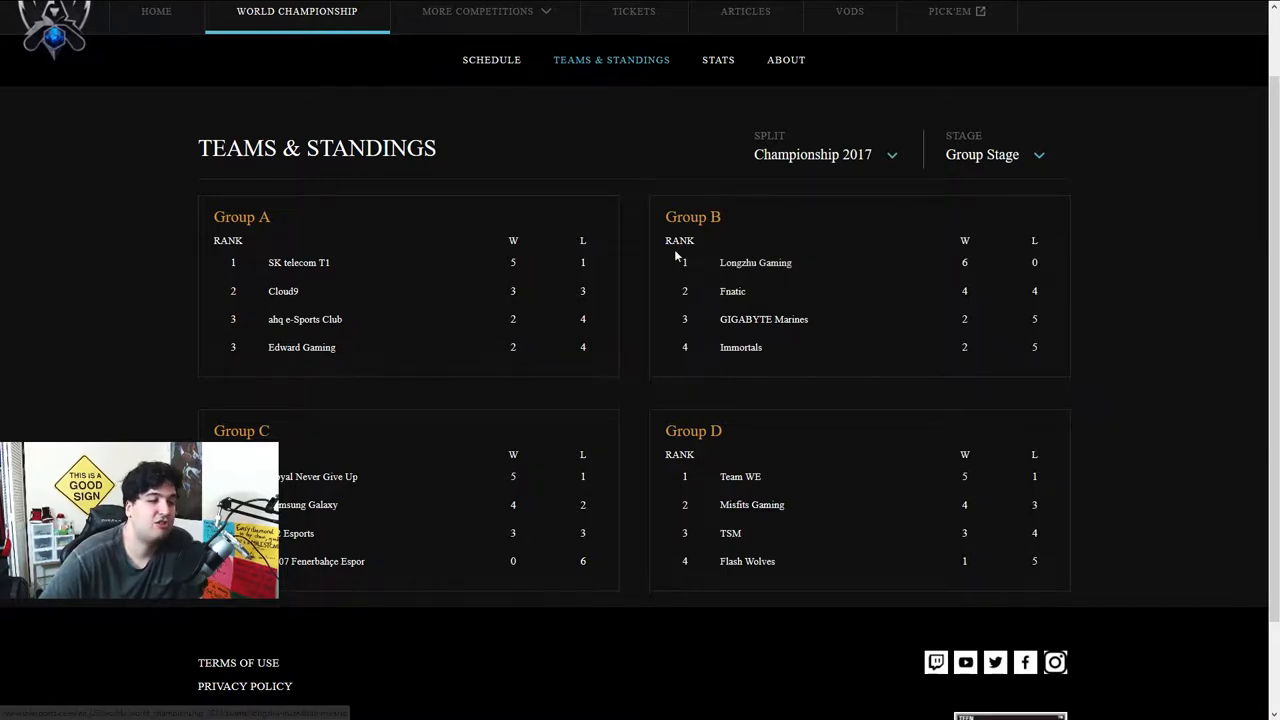
{"action": "mouse_move", "coordinate": [670, 165]}
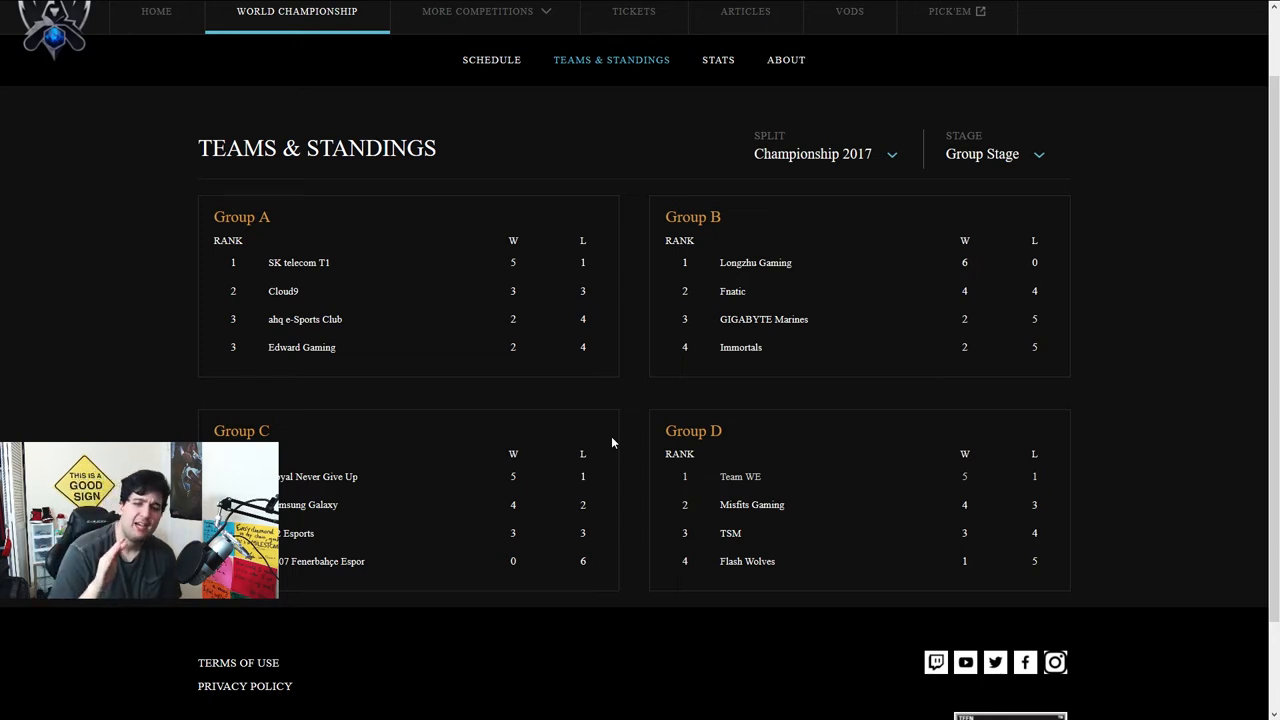
{"action": "mouse_move", "coordinate": [784, 275]}
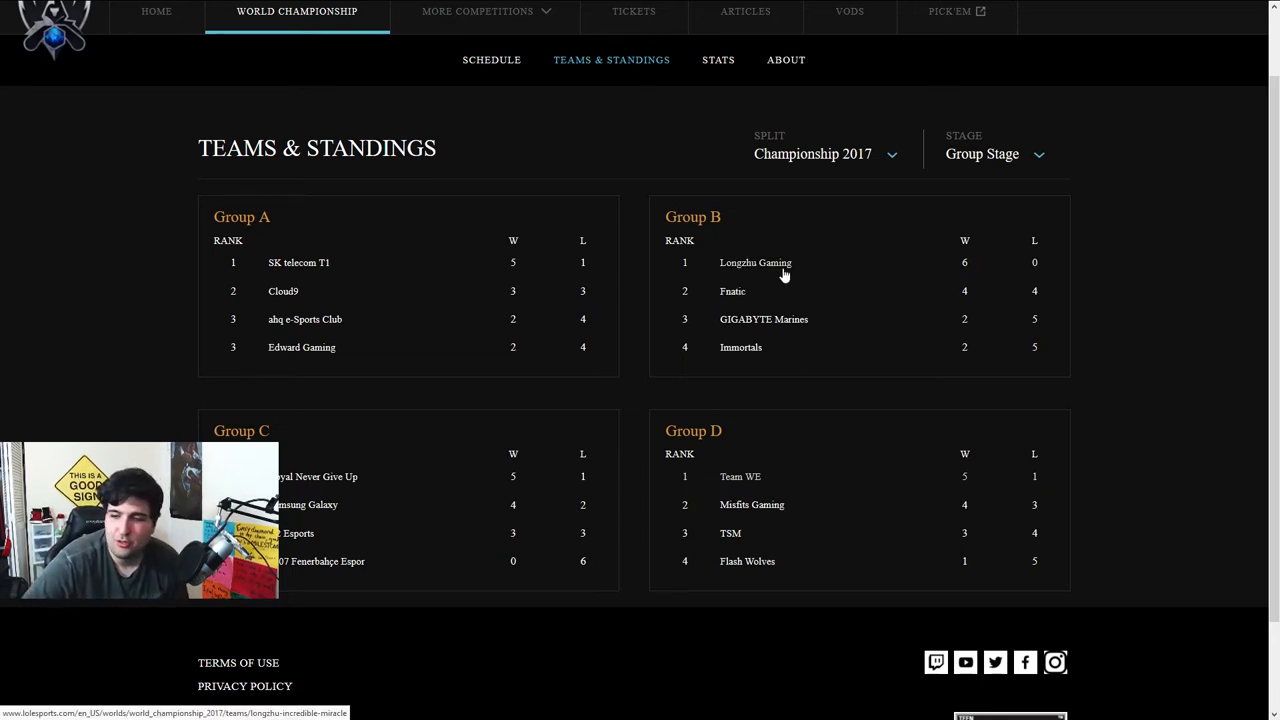
{"action": "left_click", "coordinate": [992, 153]}
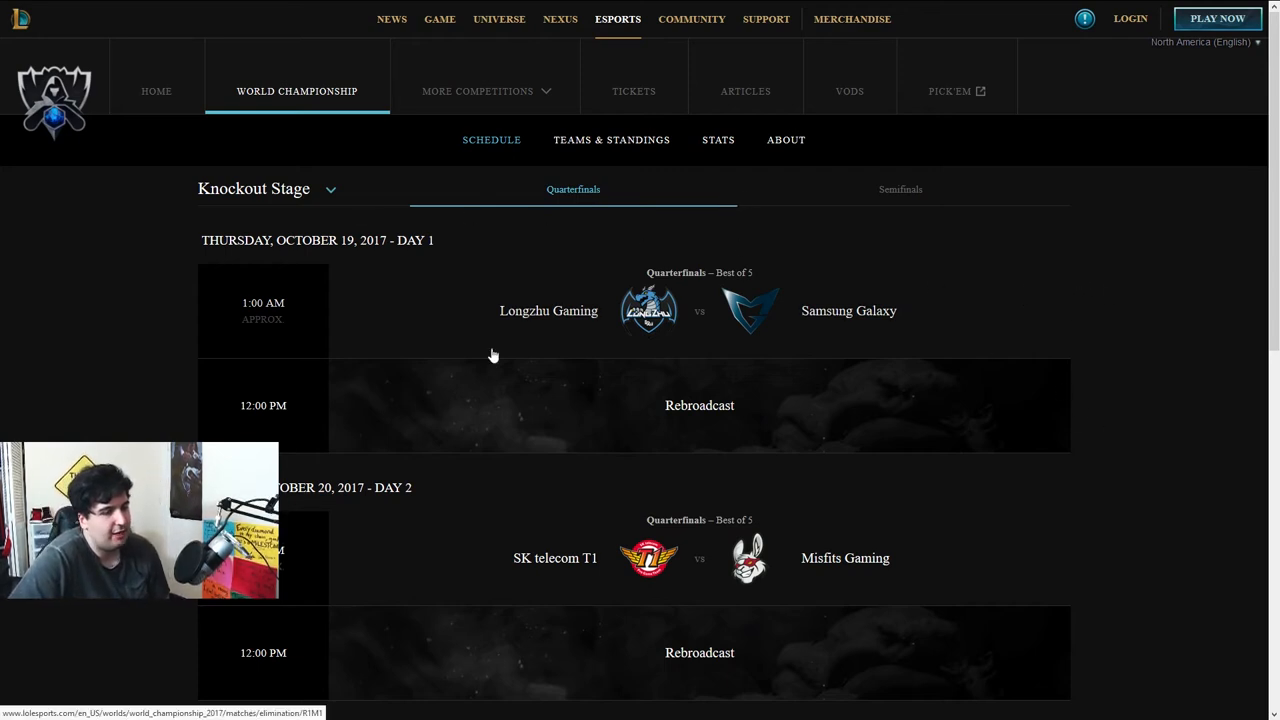
{"action": "mouse_move", "coordinate": [855, 323]}
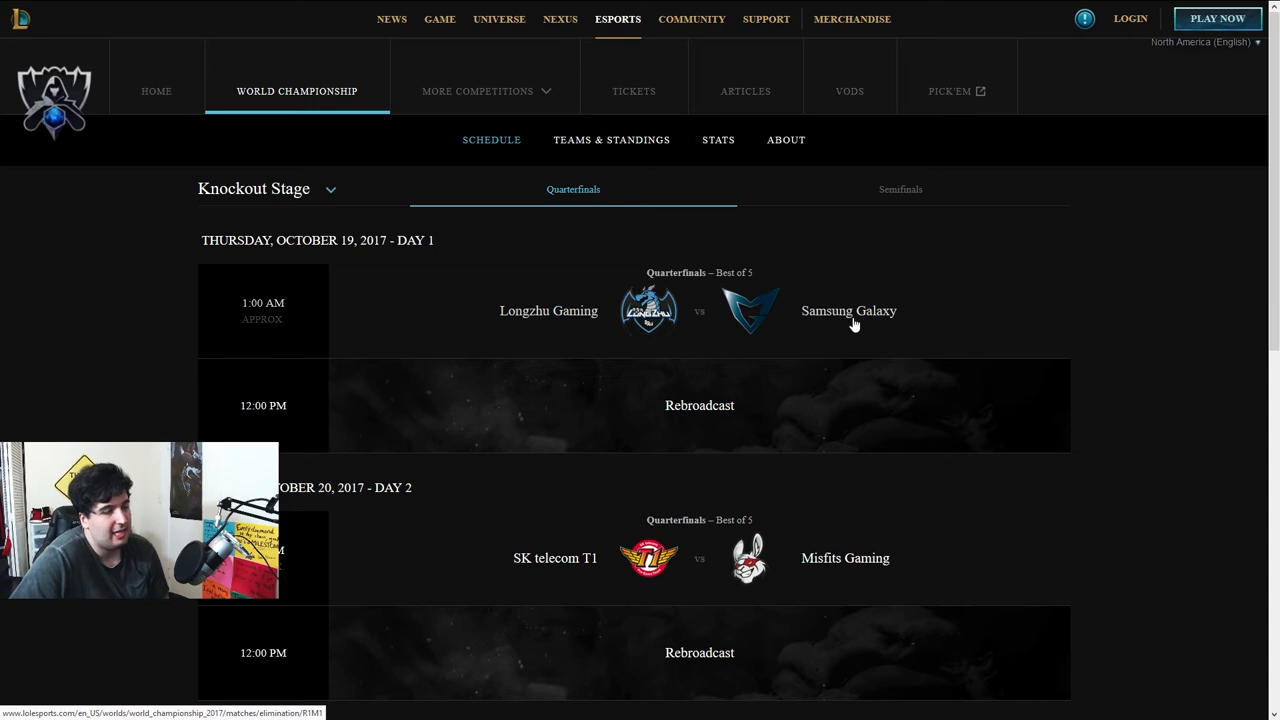
{"action": "mouse_move", "coordinate": [715, 265]}
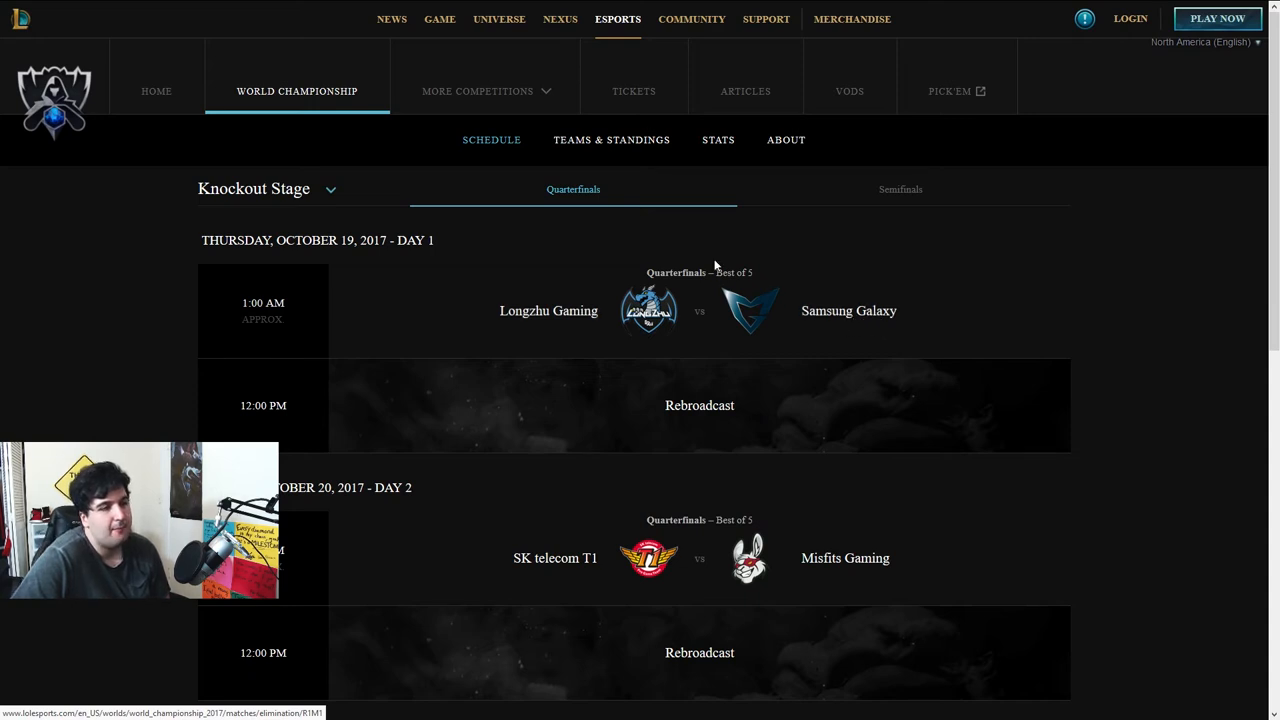
{"action": "scroll", "scroll_direction": "down", "scroll_amount": 3}
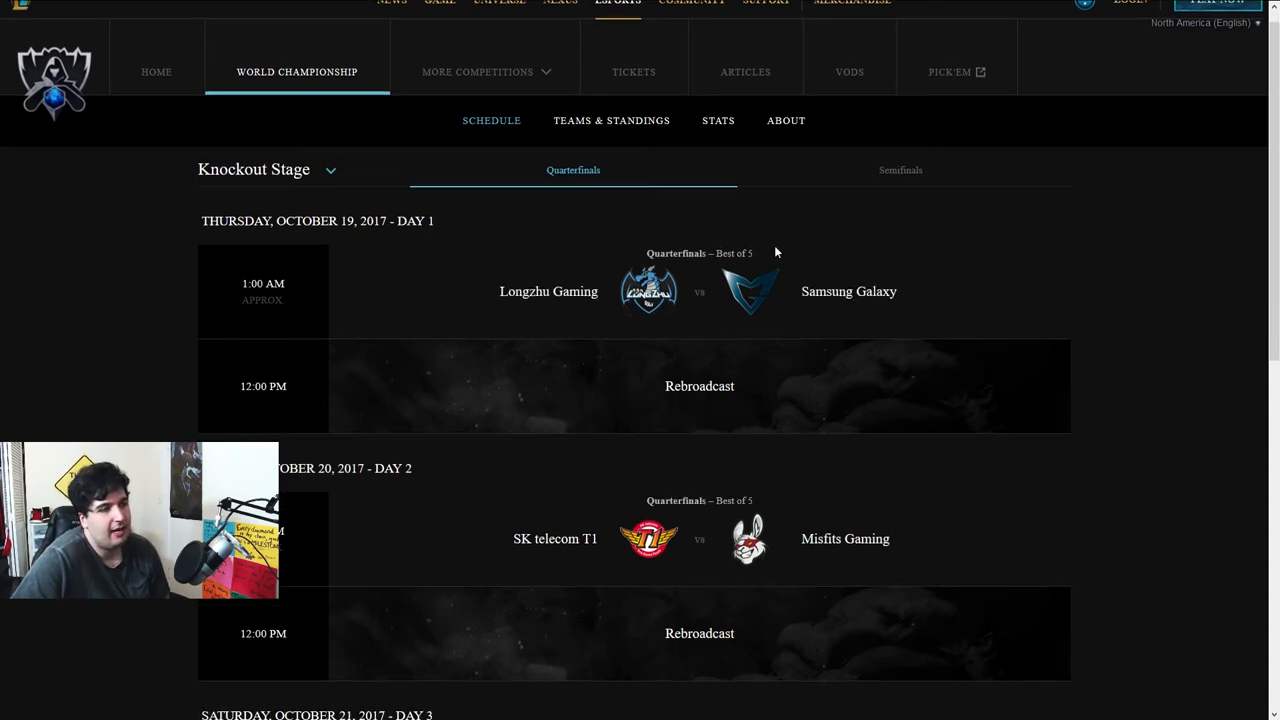
{"action": "scroll", "scroll_direction": "down", "scroll_amount": 3}
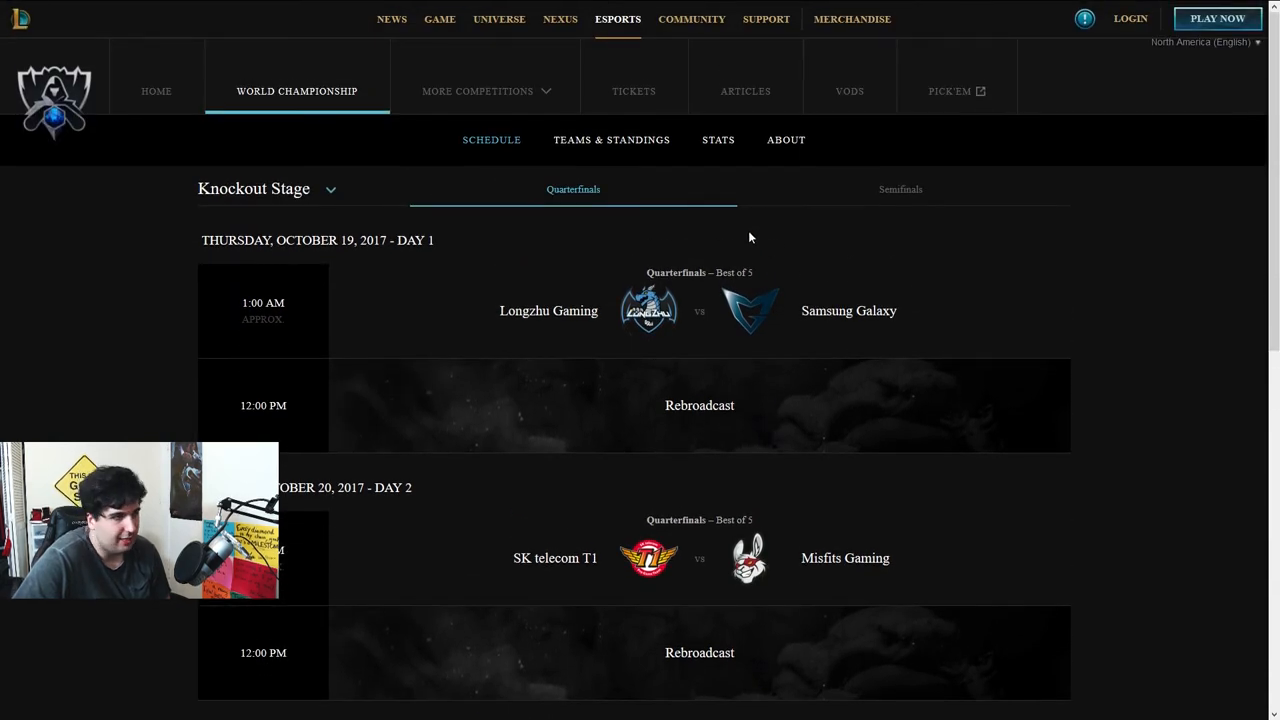
{"action": "mouse_move", "coordinate": [900, 189]}
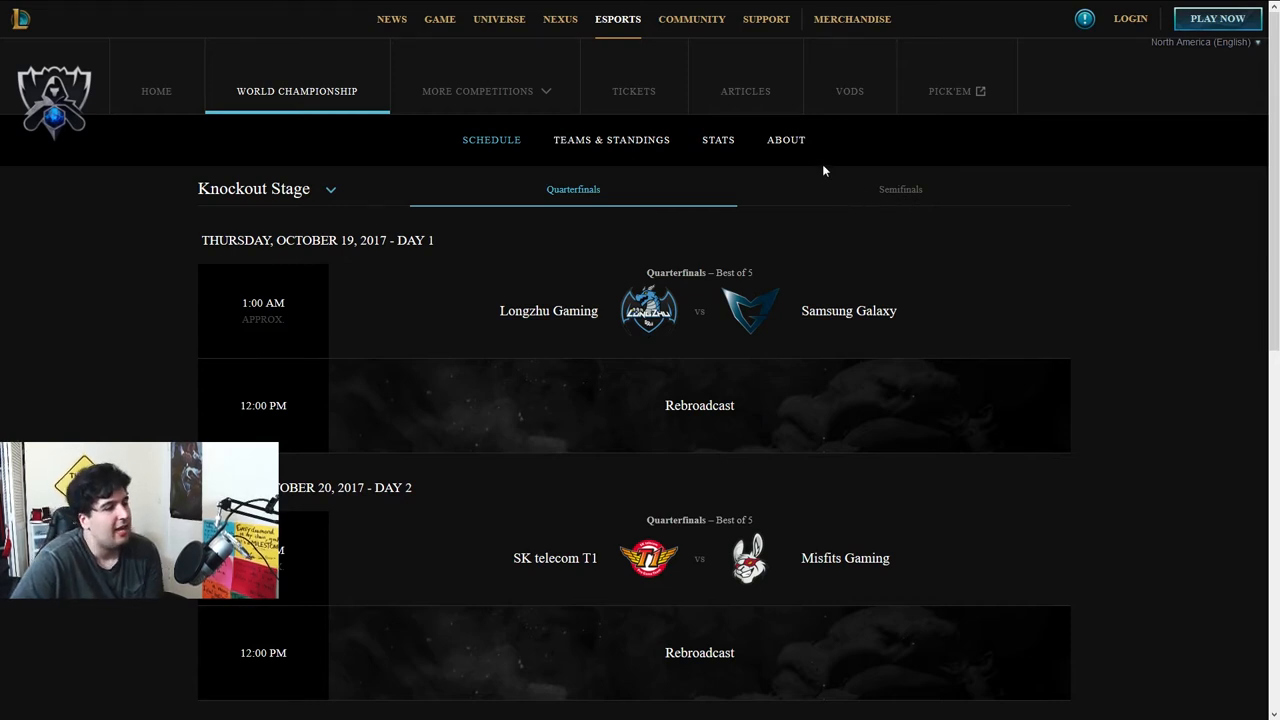
{"action": "scroll", "scroll_direction": "down", "scroll_amount": 3}
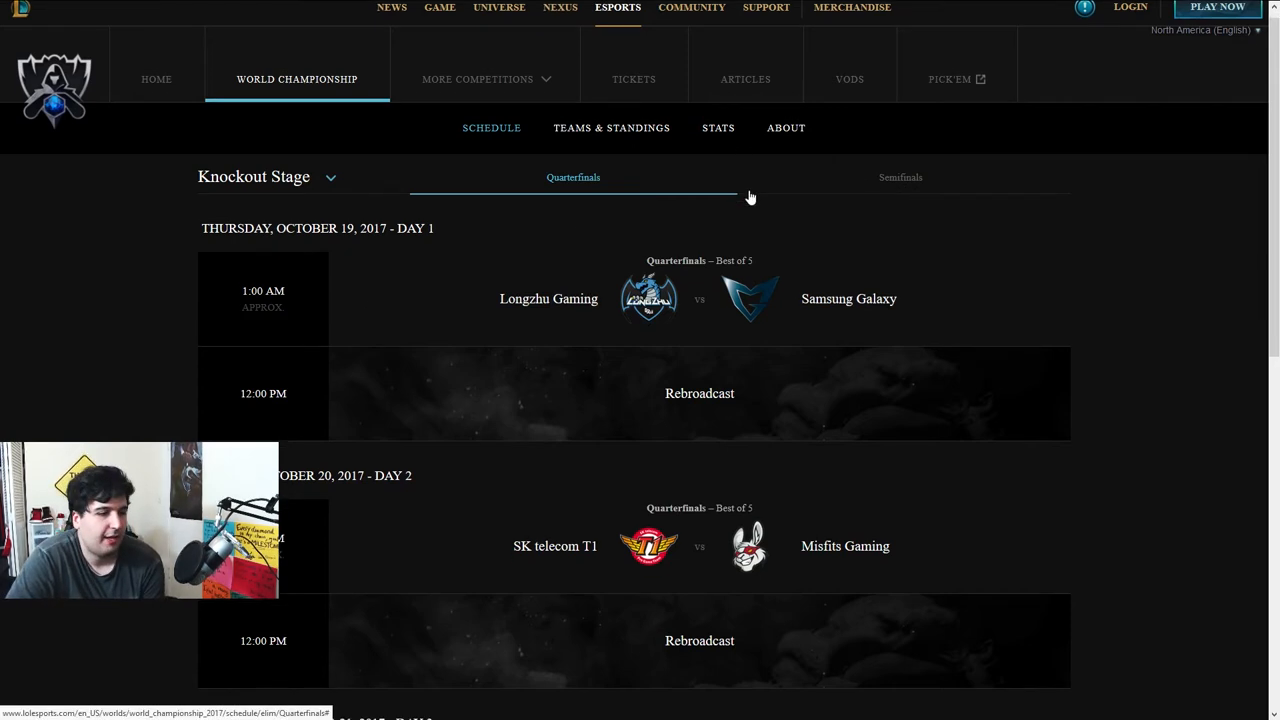
{"action": "scroll", "scroll_direction": "down", "scroll_amount": 3}
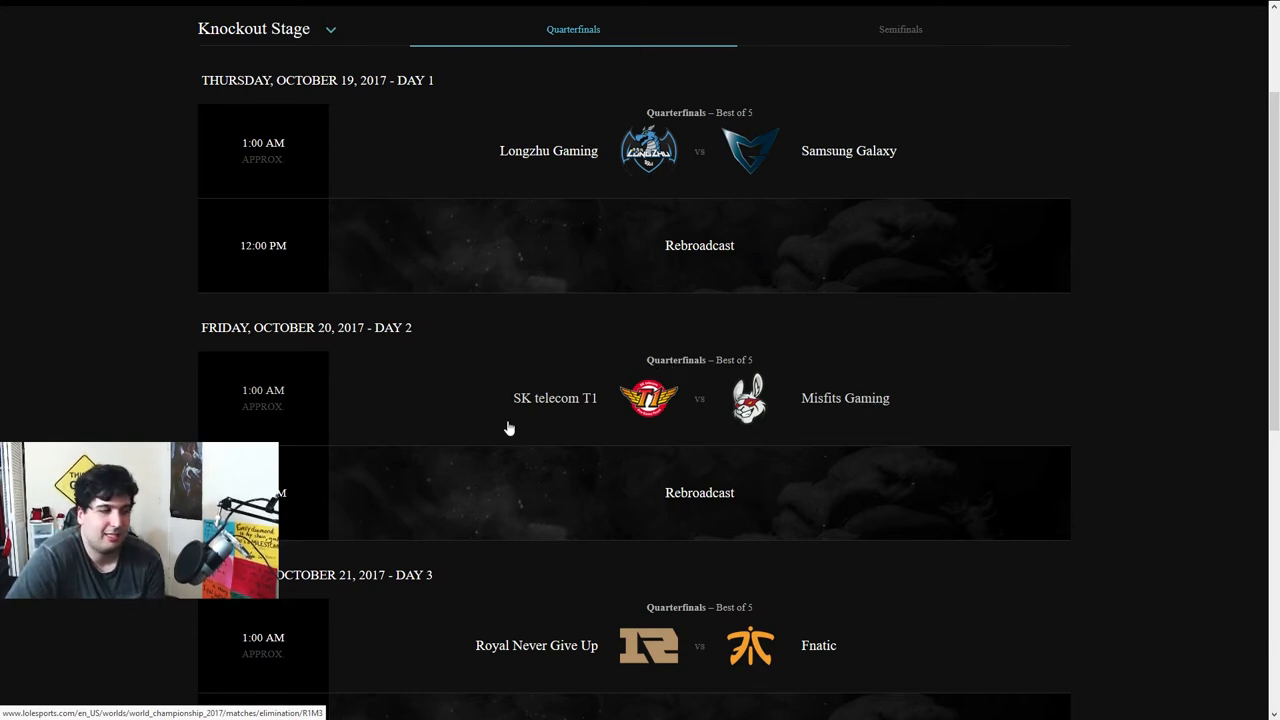
{"action": "scroll", "scroll_direction": "down", "scroll_amount": 3}
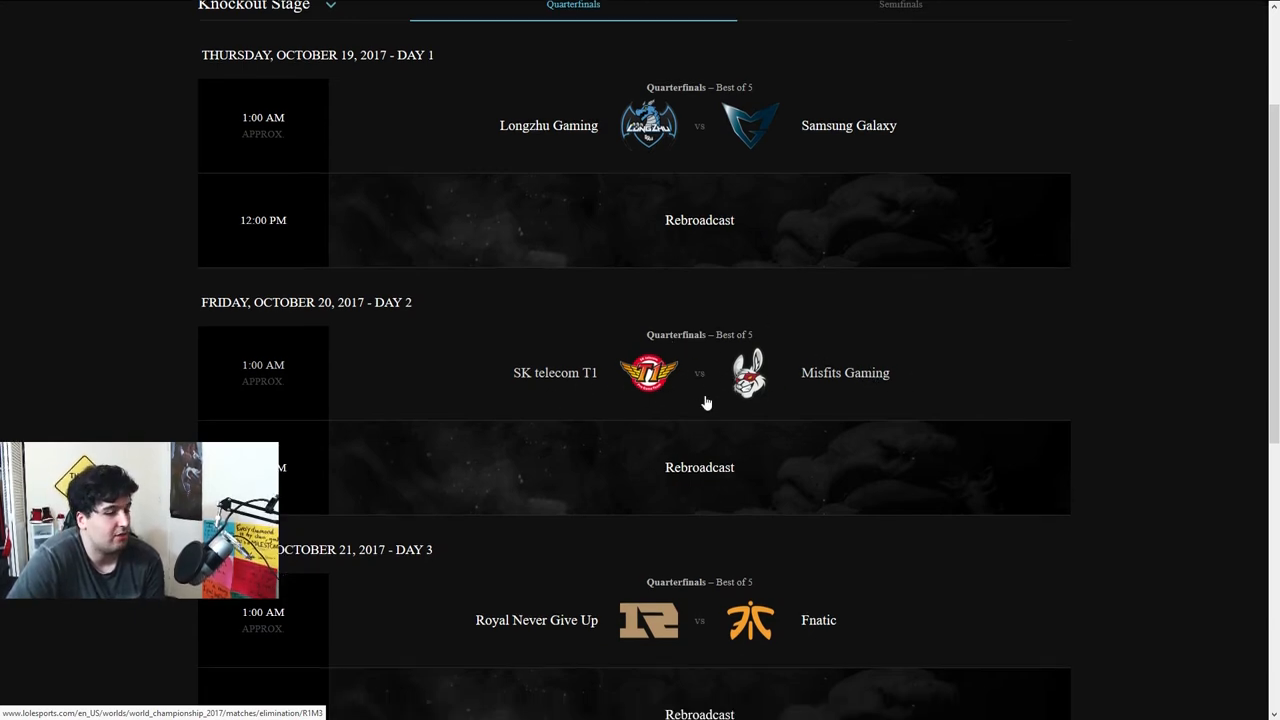
{"action": "scroll", "scroll_direction": "down", "scroll_amount": 3}
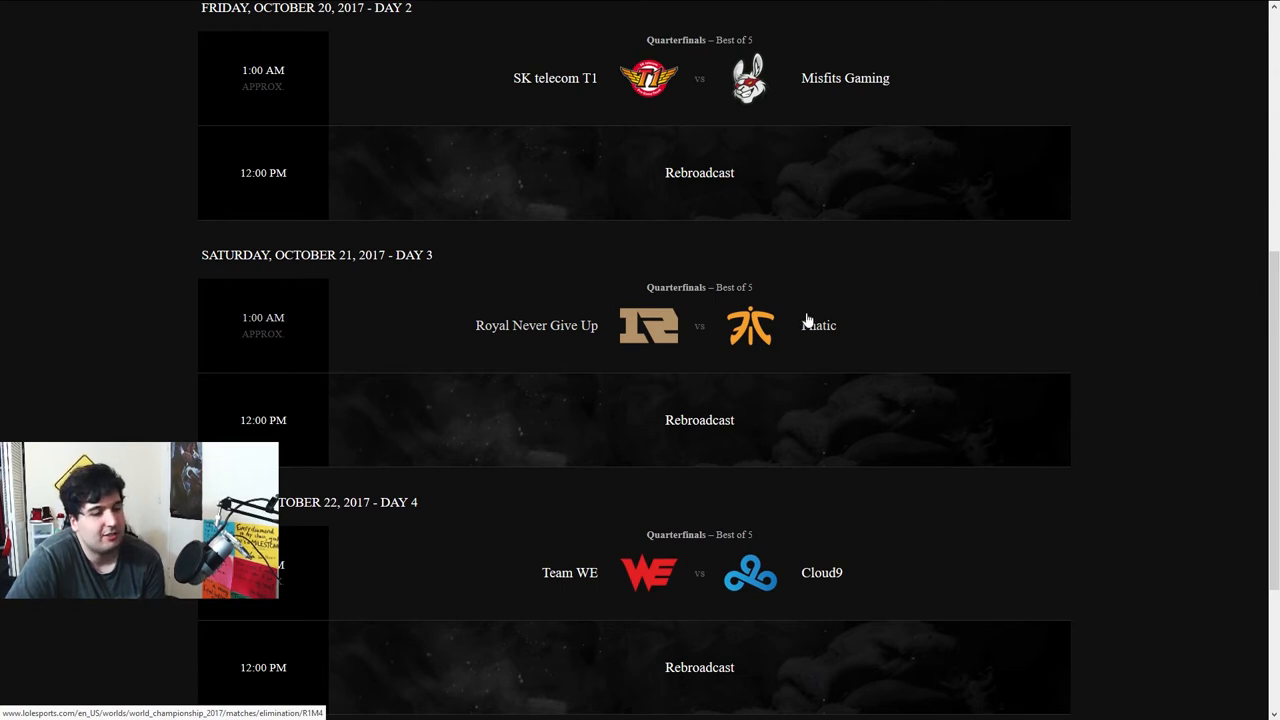
{"action": "scroll", "scroll_direction": "down", "scroll_amount": 3}
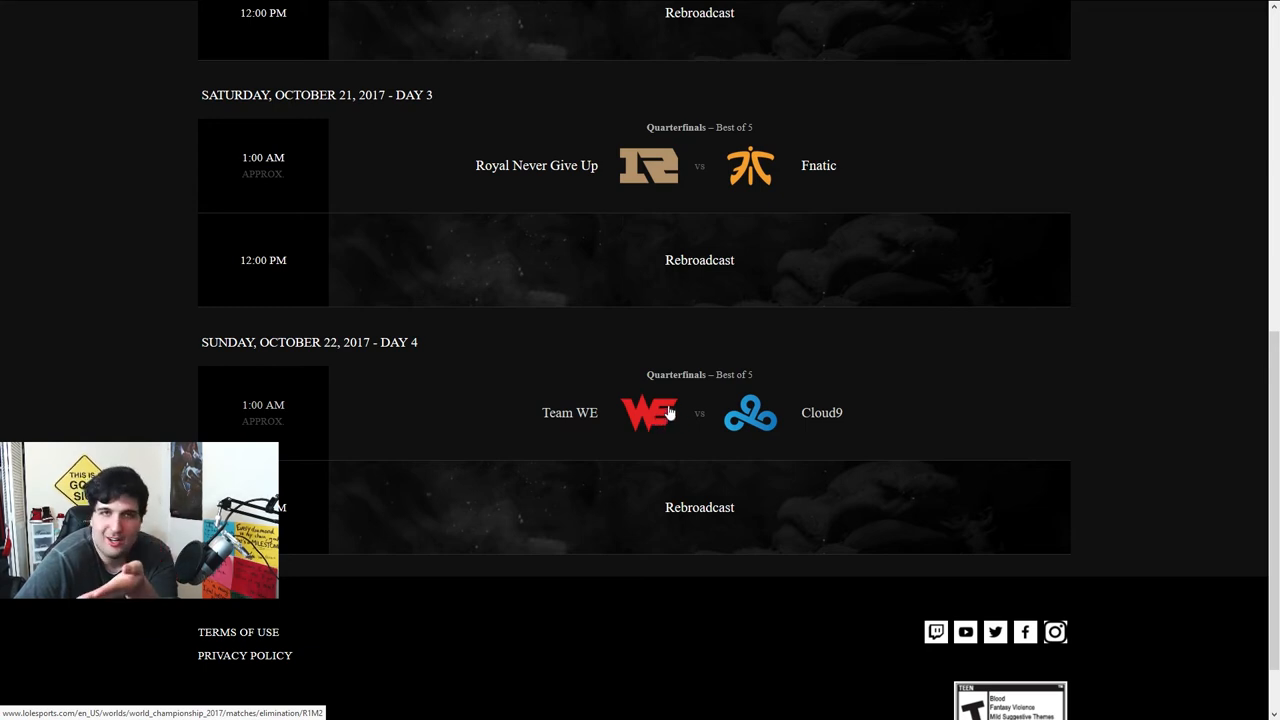
{"action": "mouse_move", "coordinate": [660, 412]}
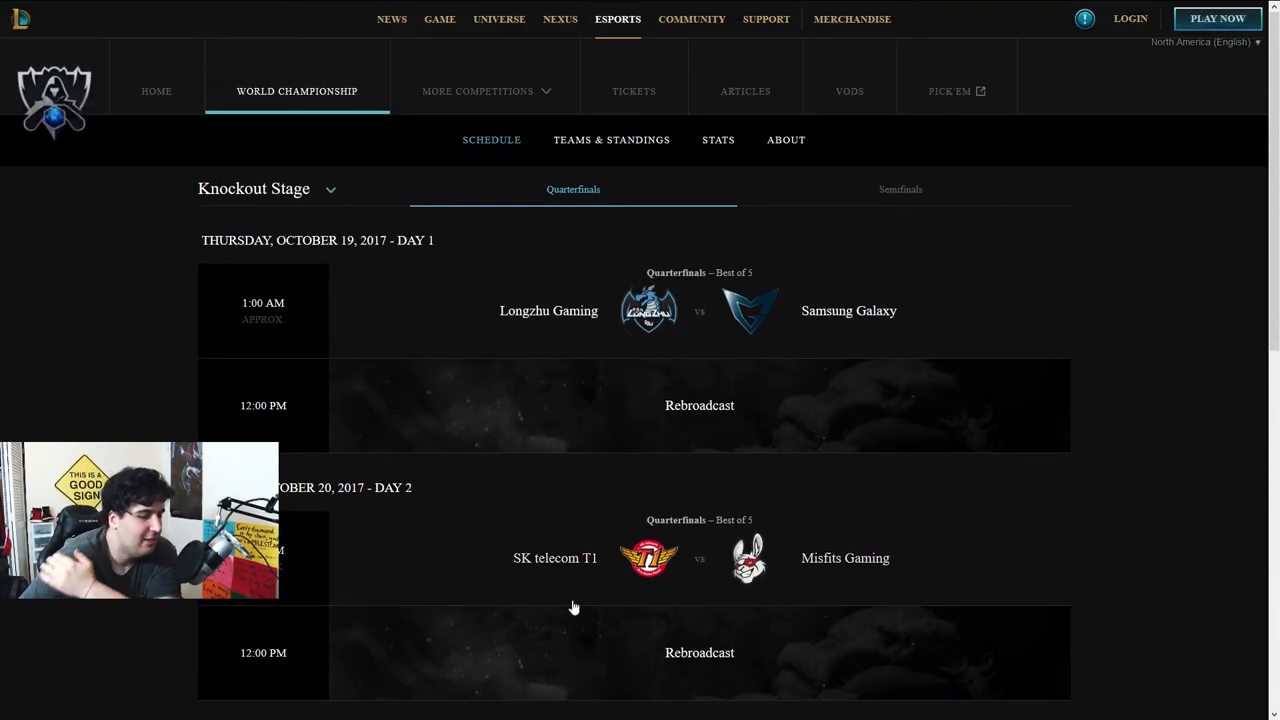
{"action": "scroll", "scroll_direction": "down", "scroll_amount": 3}
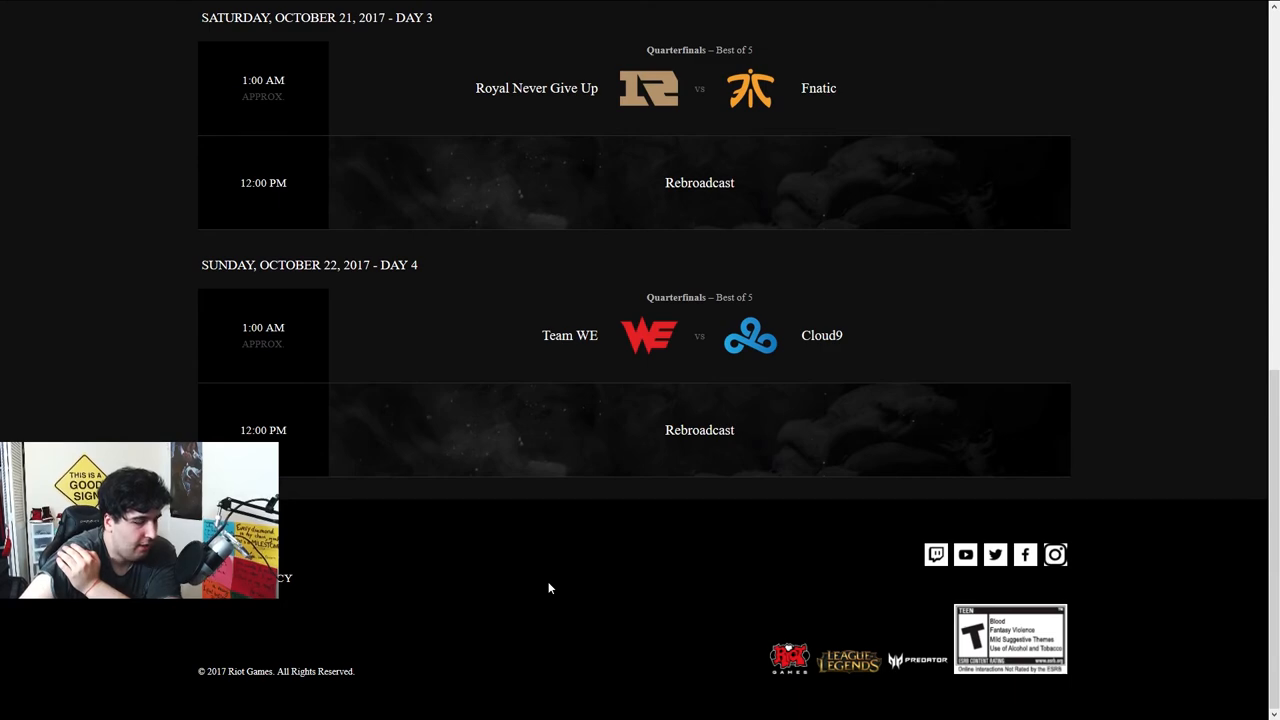
{"action": "mouse_move", "coordinate": [753, 416]}
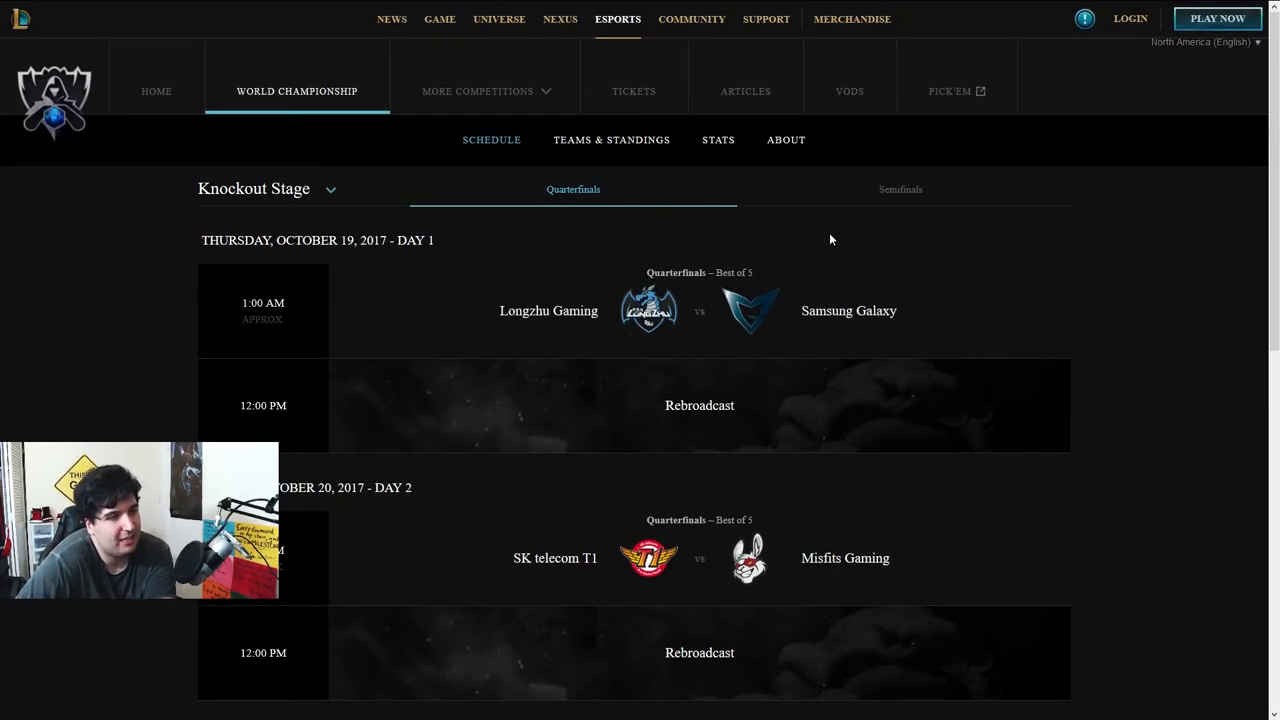
{"action": "scroll", "scroll_direction": "down", "scroll_amount": 3}
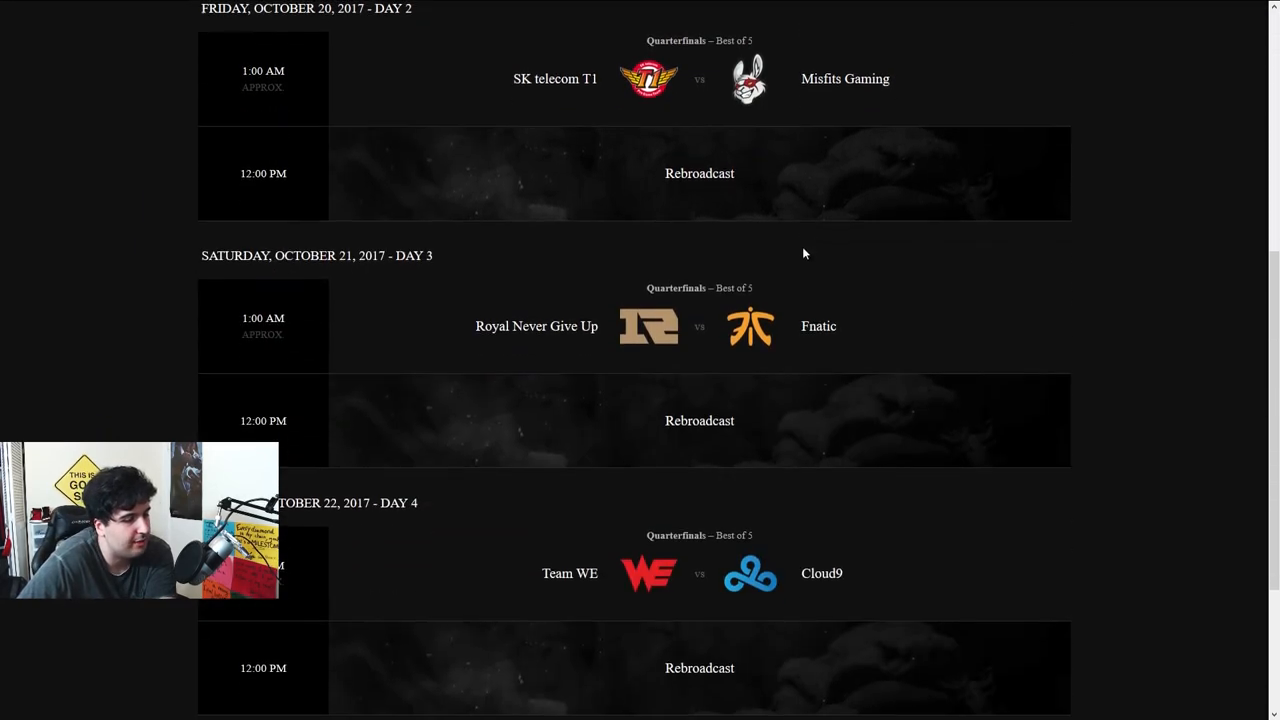
{"action": "scroll", "scroll_direction": "up", "scroll_amount": 3}
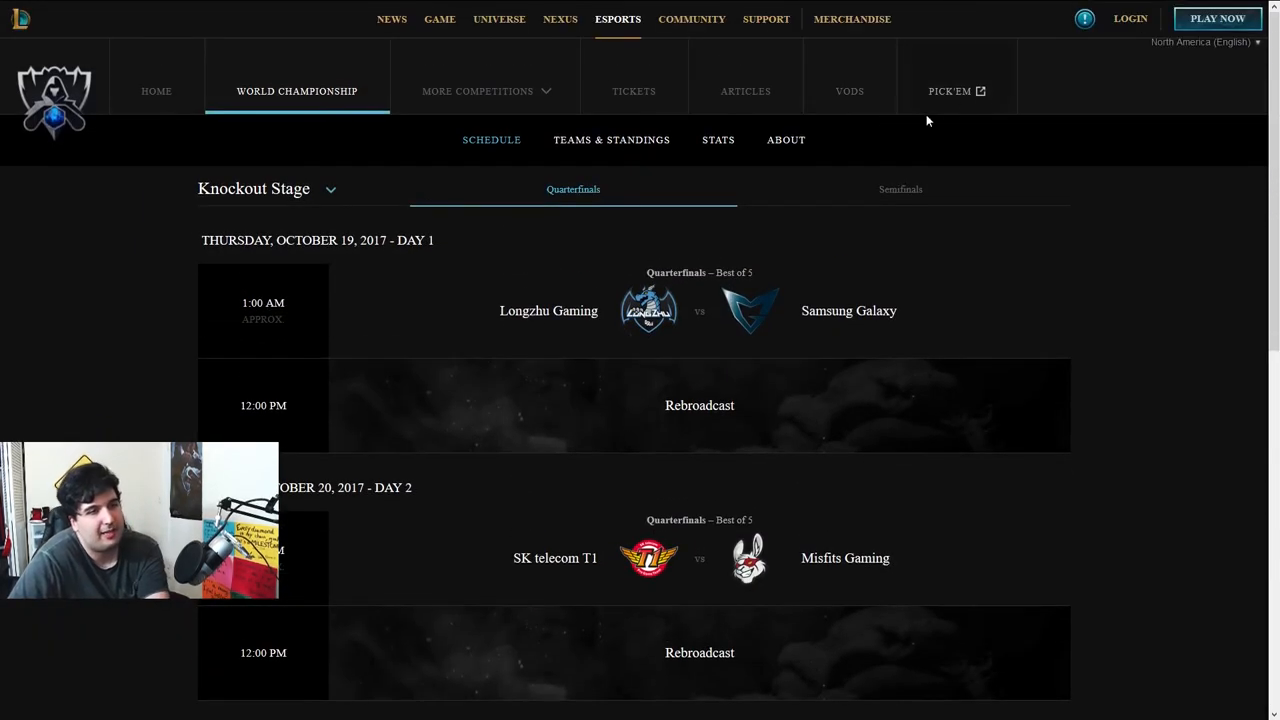
{"action": "scroll", "scroll_direction": "down", "scroll_amount": 3}
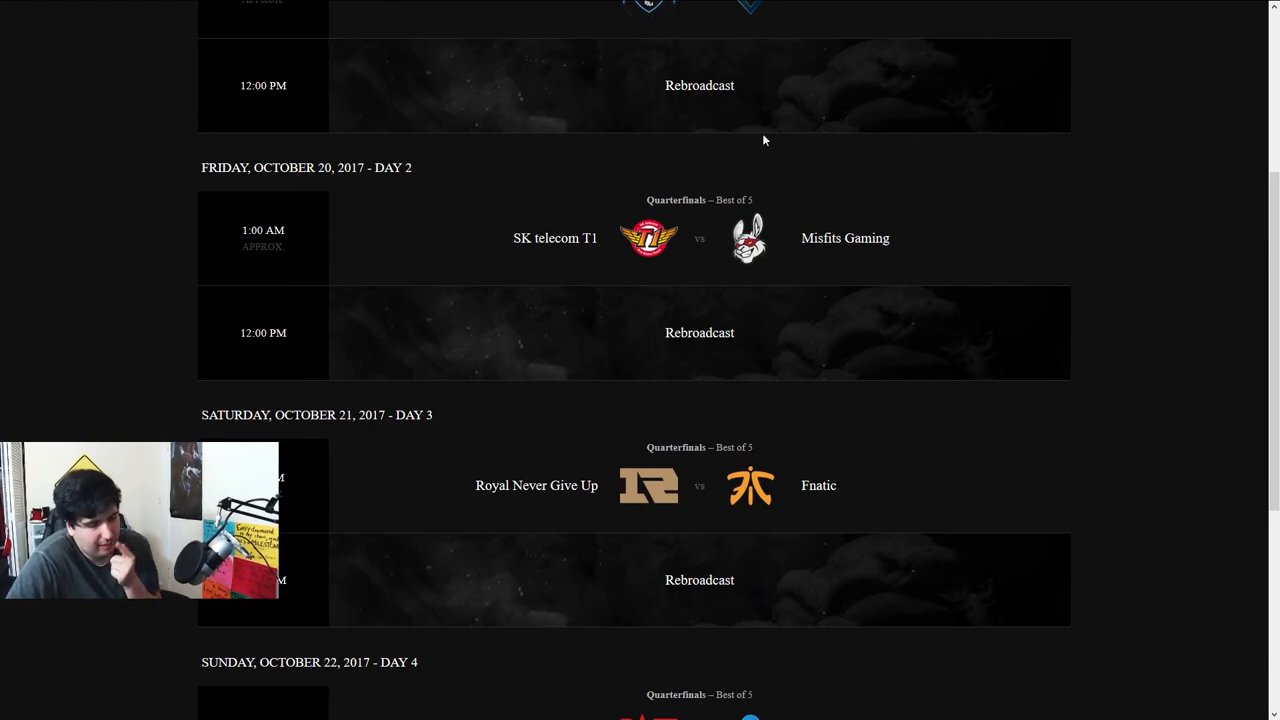
{"action": "scroll", "scroll_direction": "up", "scroll_amount": 3}
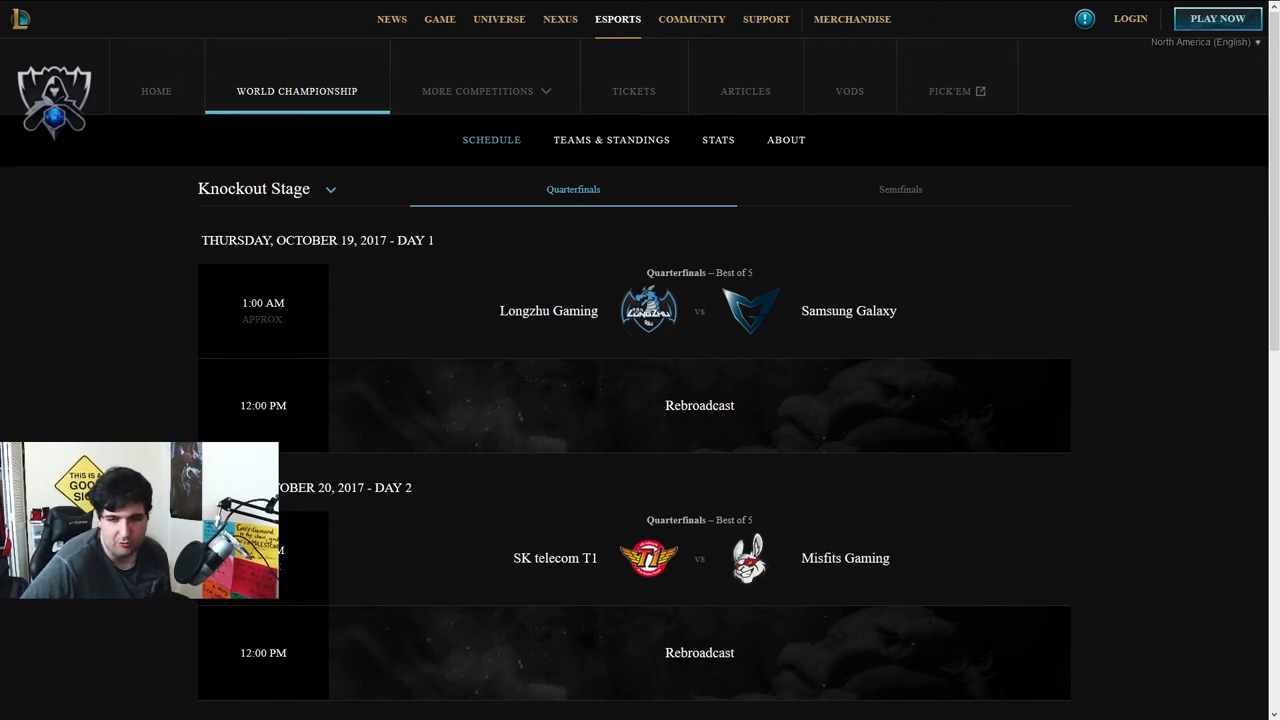